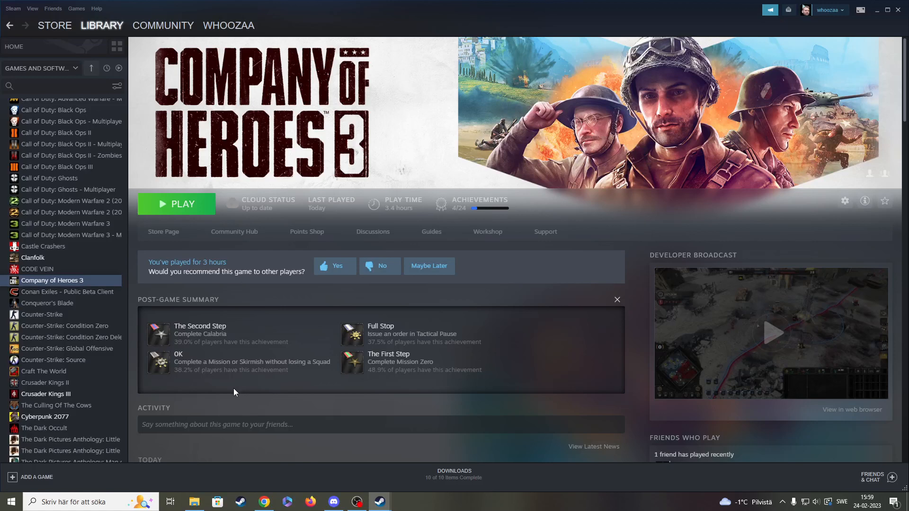
{"action": "mouse_move", "coordinate": [236, 392]}
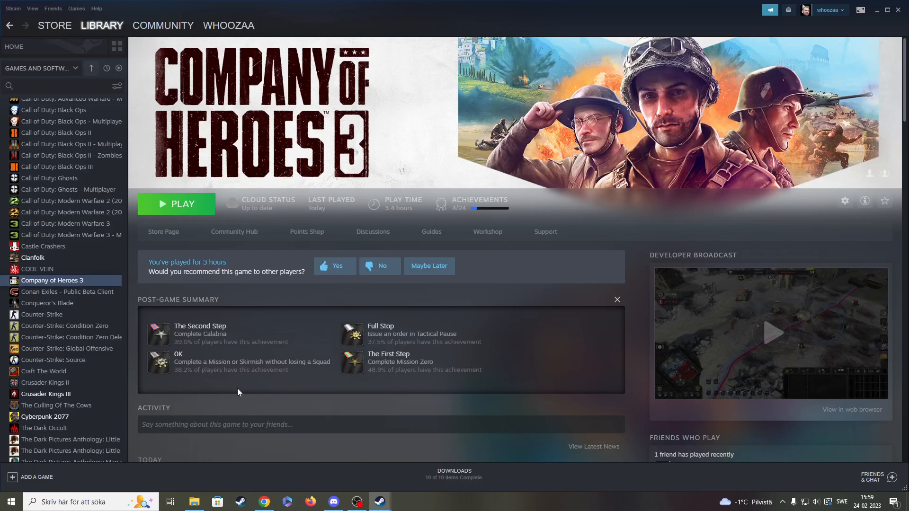
{"action": "mouse_move", "coordinate": [249, 392]}
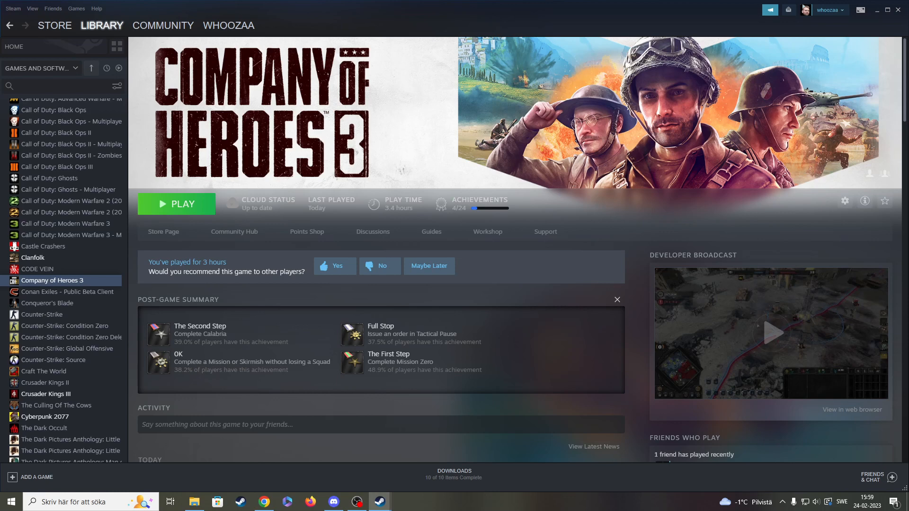
{"action": "mouse_move", "coordinate": [172, 304]}
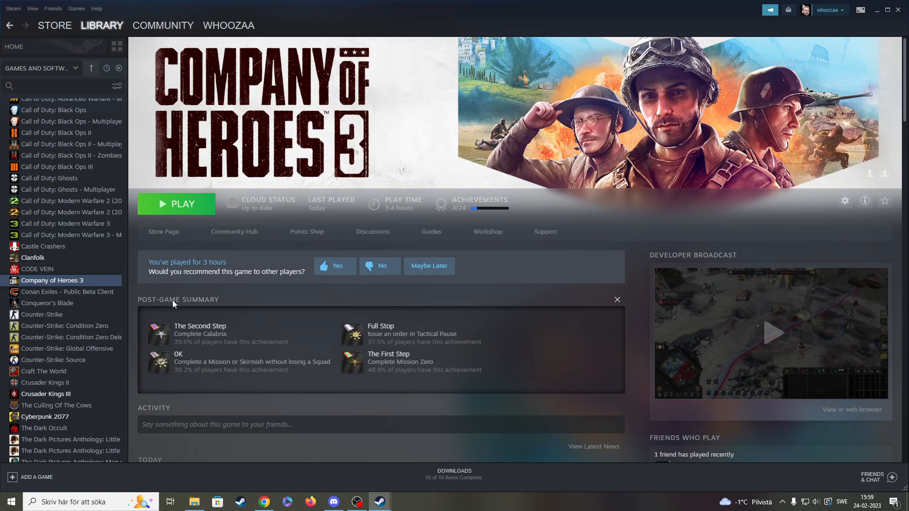
{"action": "mouse_move", "coordinate": [69, 325]}
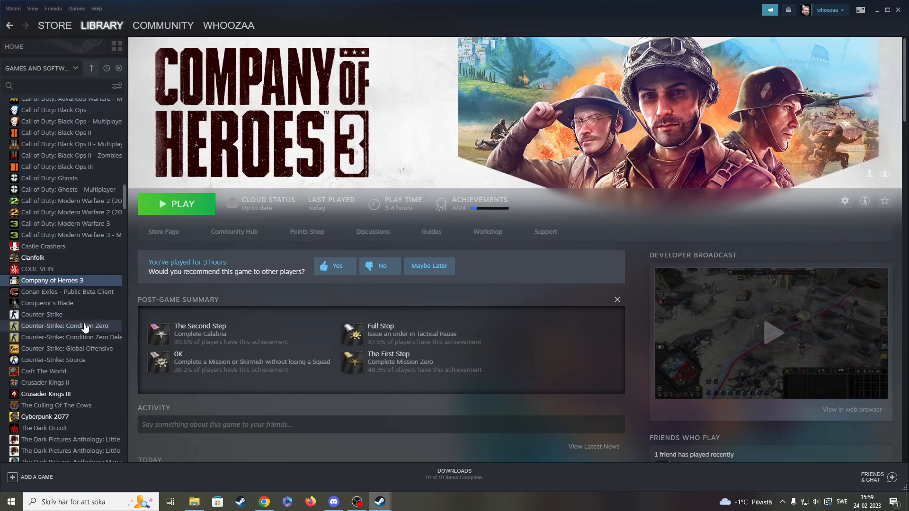
Step: Check Company of Heroes 3's local file options from its library context menu
{"action": "right_click", "coordinate": [51, 280]}
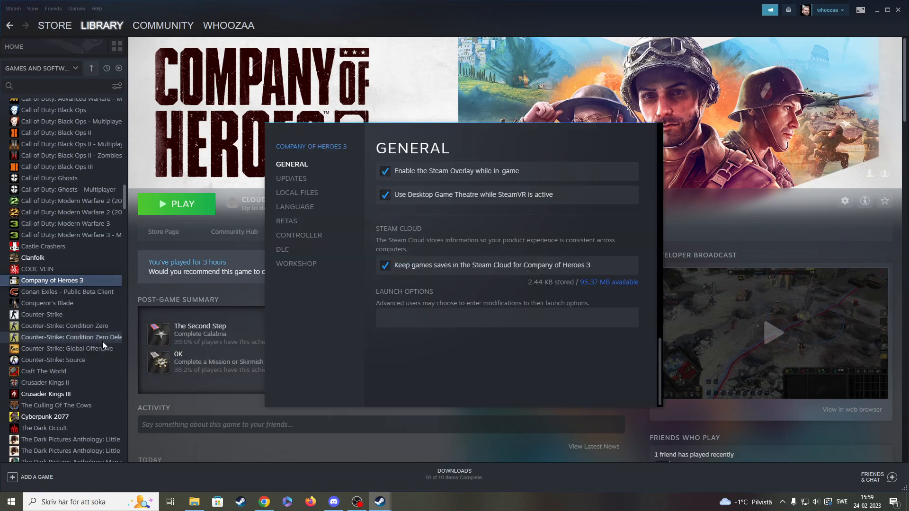
{"action": "left_click", "coordinate": [297, 192]}
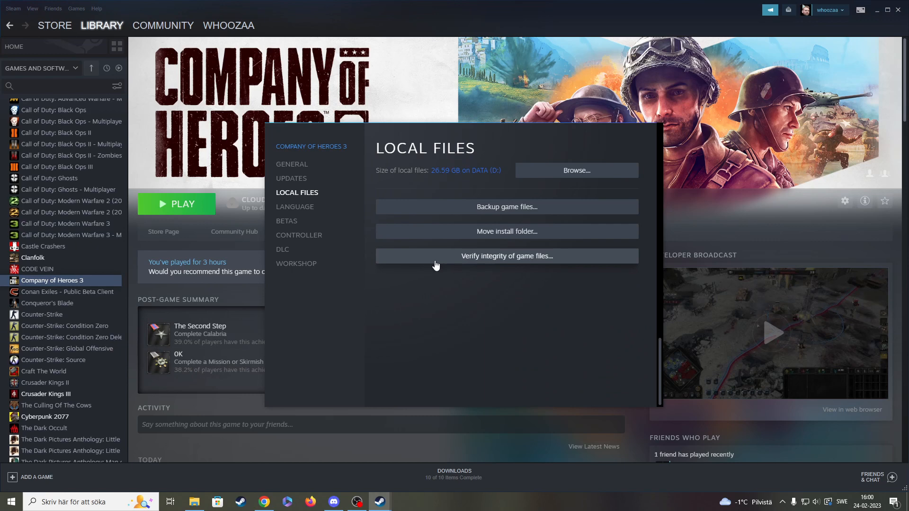
{"action": "mouse_move", "coordinate": [445, 265]}
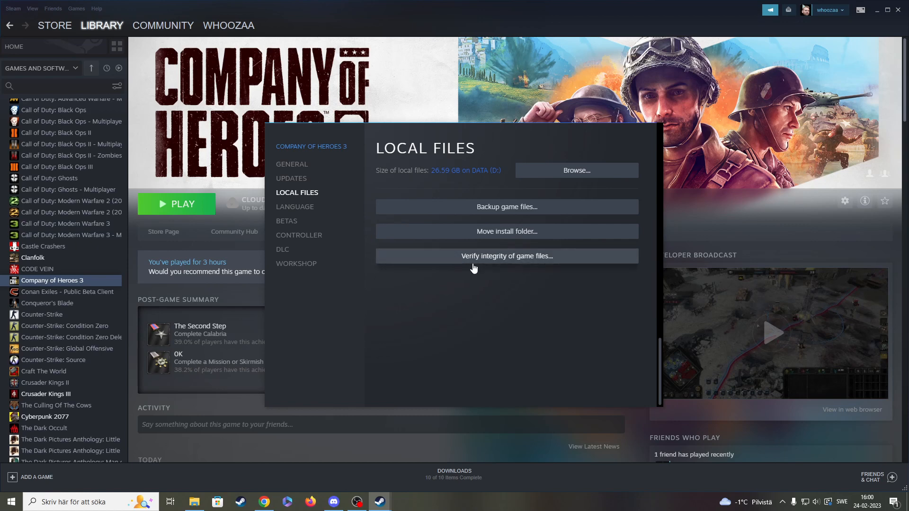
{"action": "mouse_move", "coordinate": [500, 256]}
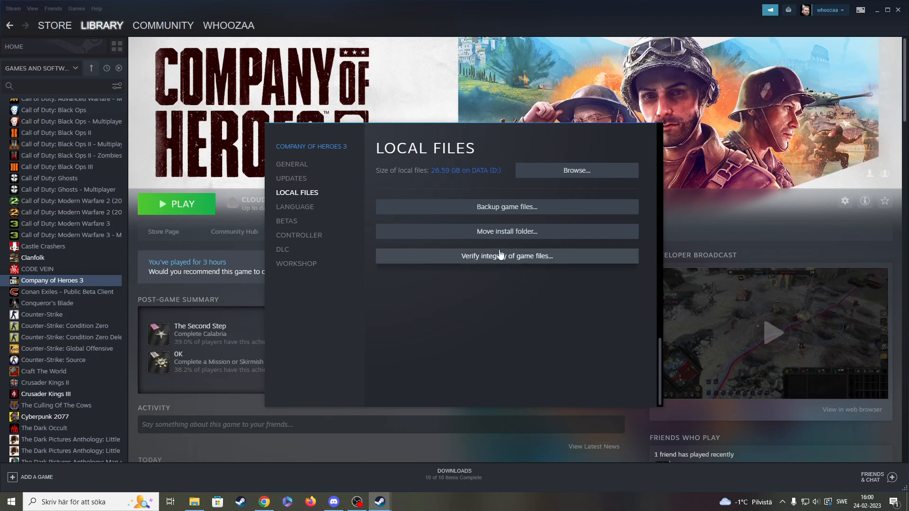
{"action": "mouse_move", "coordinate": [468, 239]}
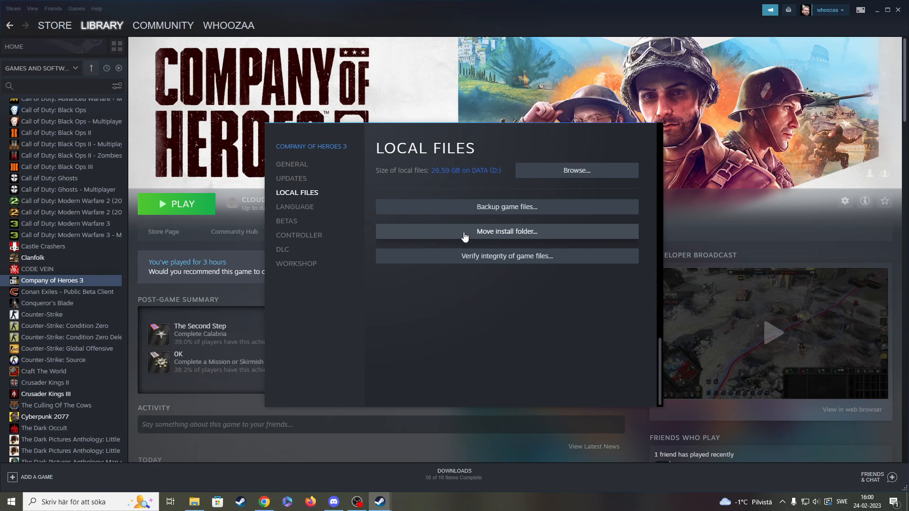
{"action": "mouse_move", "coordinate": [456, 217]}
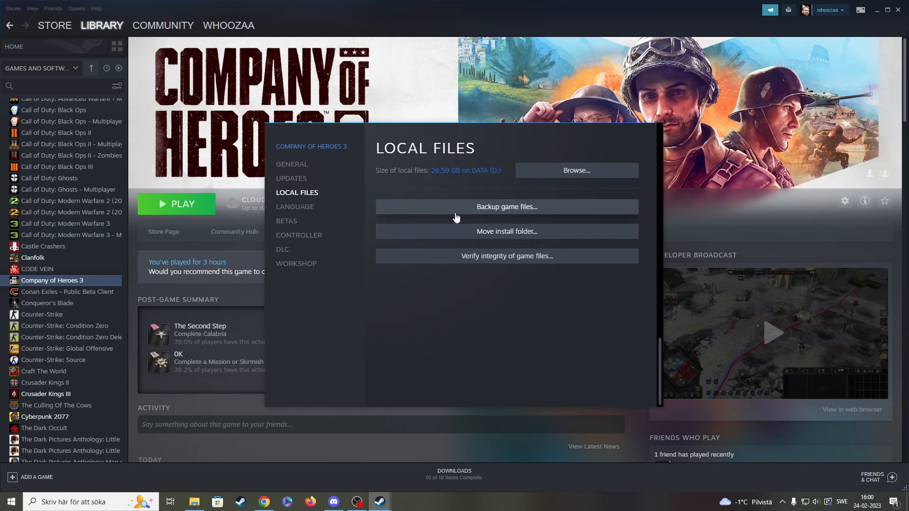
{"action": "mouse_move", "coordinate": [252, 292]}
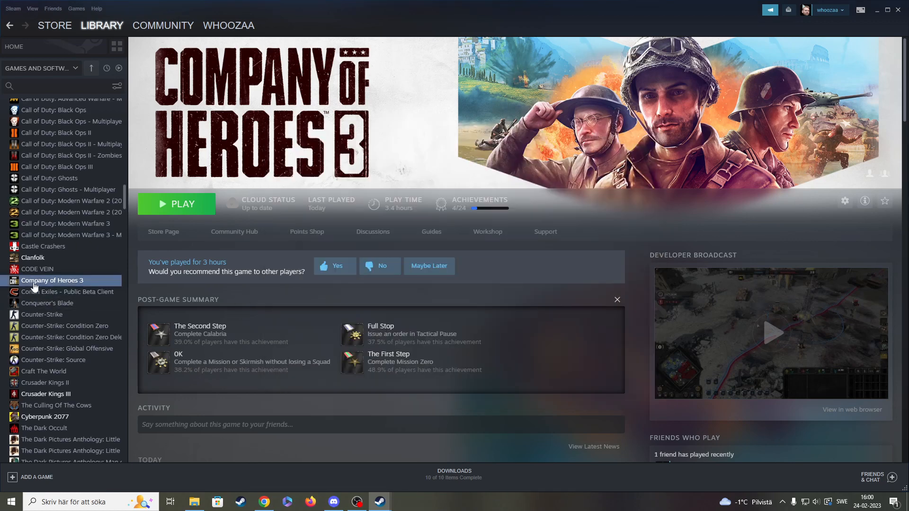
{"action": "right_click", "coordinate": [52, 281]}
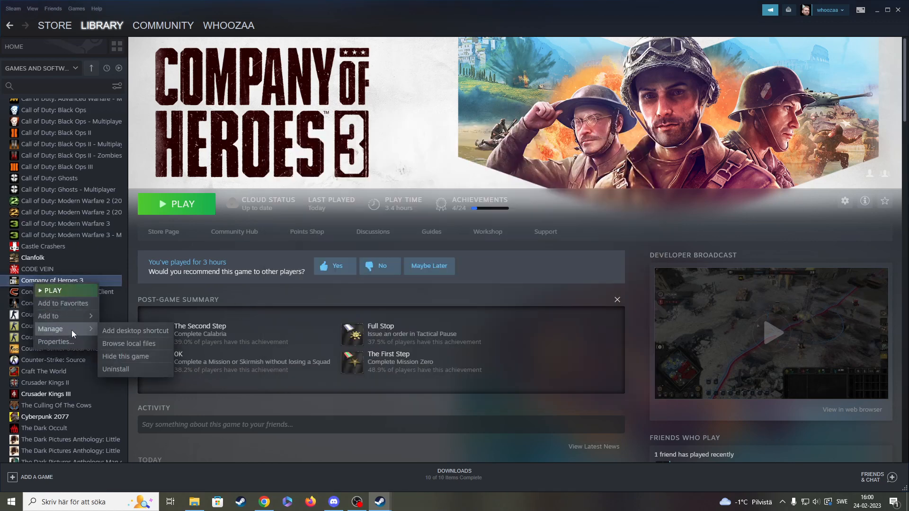
{"action": "mouse_move", "coordinate": [145, 367]}
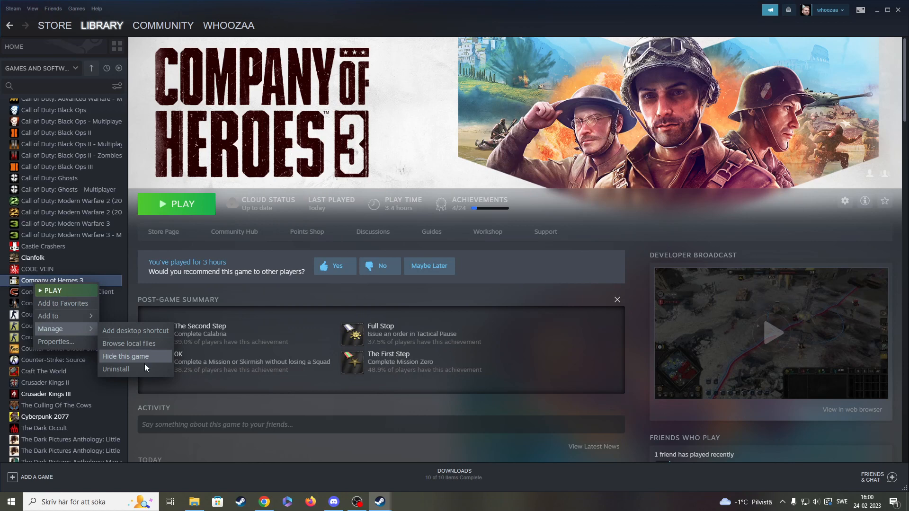
{"action": "mouse_move", "coordinate": [137, 369]}
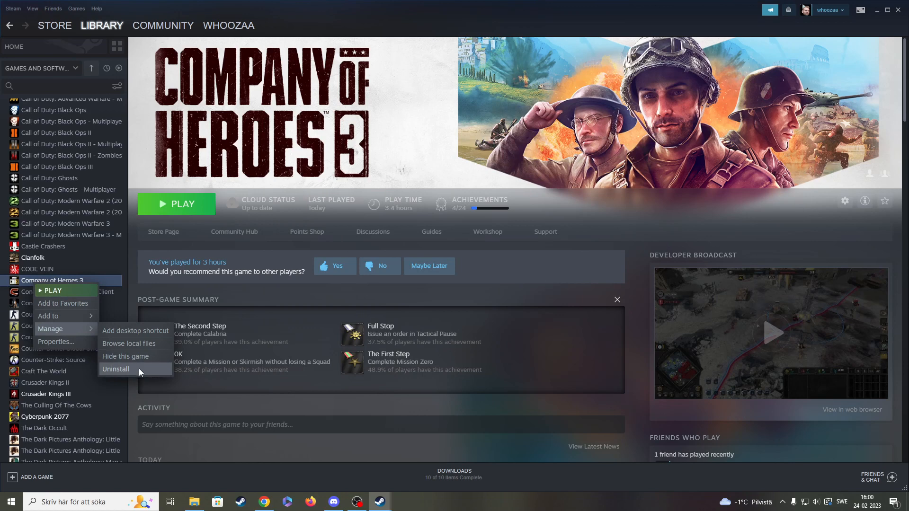
{"action": "mouse_move", "coordinate": [544, 404]}
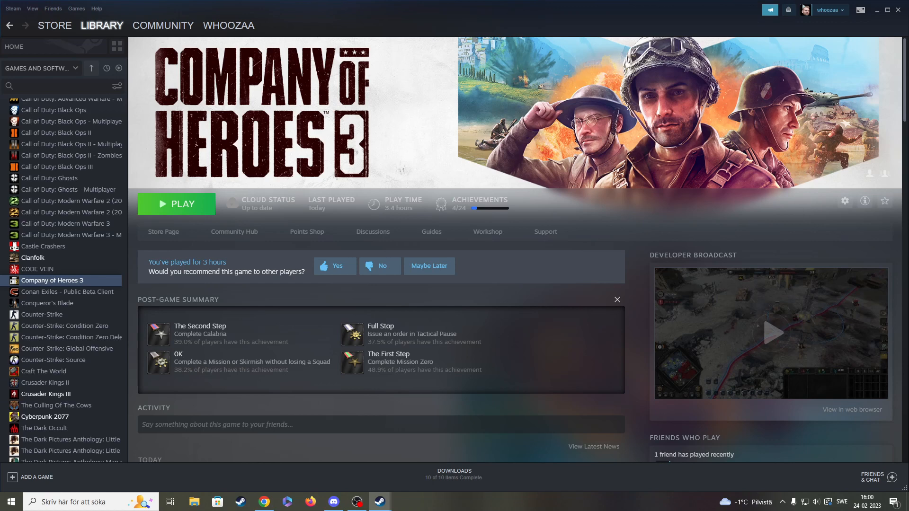
Step: Bring up Device Manager and expand Bildskärmskort to reveal the NVIDIA GeForce RTX 2080 Ti
{"action": "right_click", "coordinate": [13, 502]}
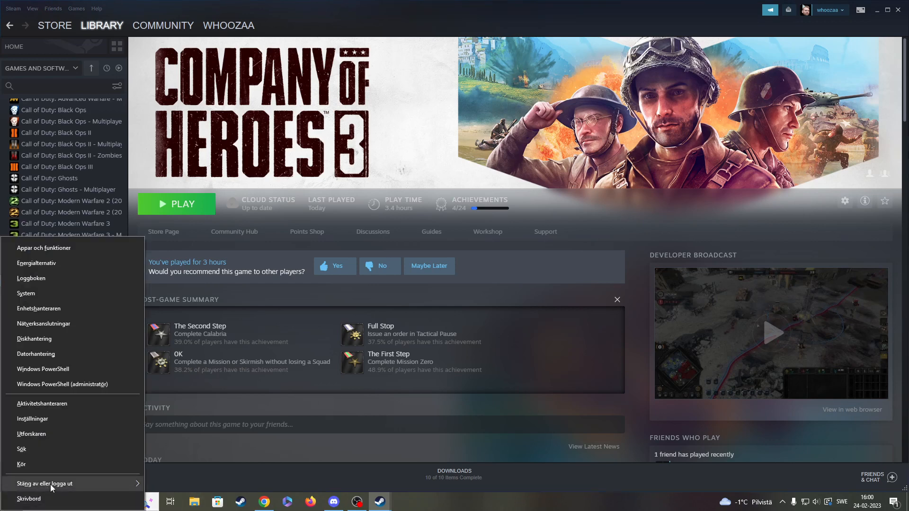
{"action": "mouse_move", "coordinate": [63, 318]}
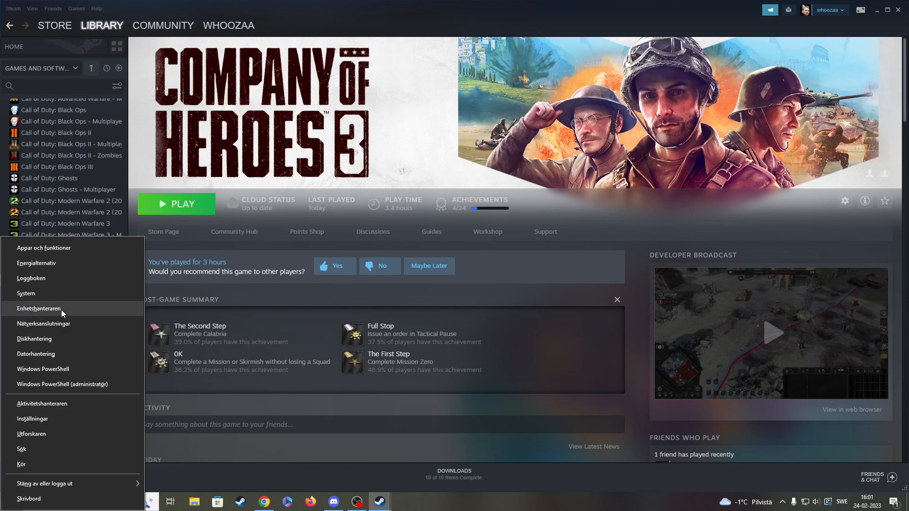
{"action": "left_click", "coordinate": [40, 308]}
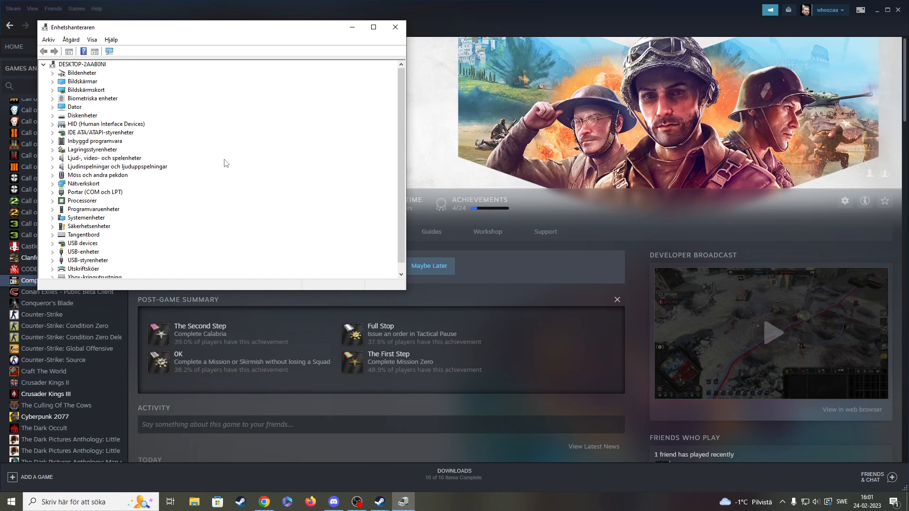
{"action": "mouse_move", "coordinate": [94, 92]}
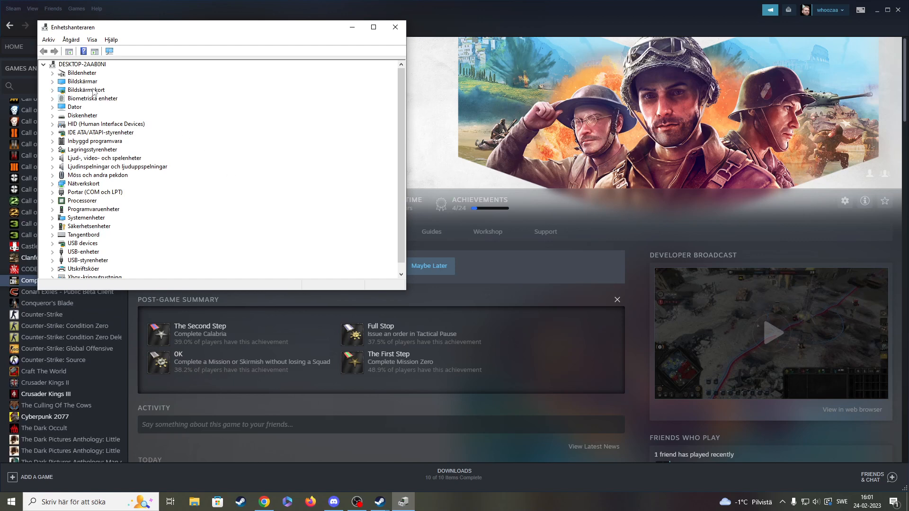
{"action": "left_click", "coordinate": [53, 90]}
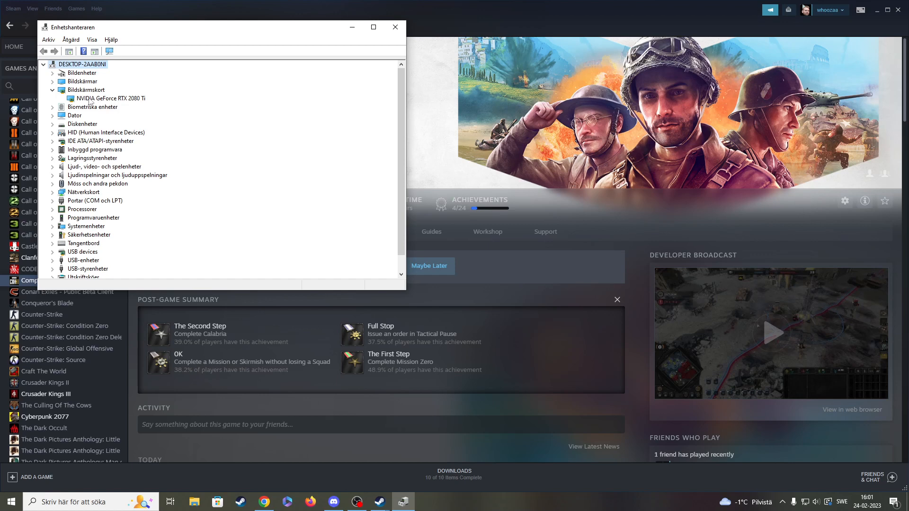
{"action": "mouse_move", "coordinate": [123, 104]}
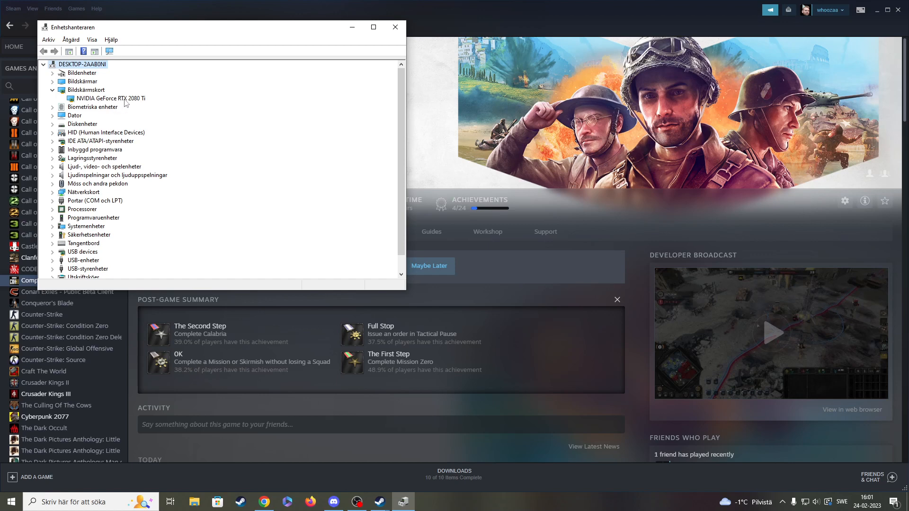
Step: View the RTX 2080 Ti's Drivrutin details (NVIDIA 31.0.15.1694, 21-07-2022), then its 'Uppdatera drivrutin' option
{"action": "double_click", "coordinate": [108, 97]}
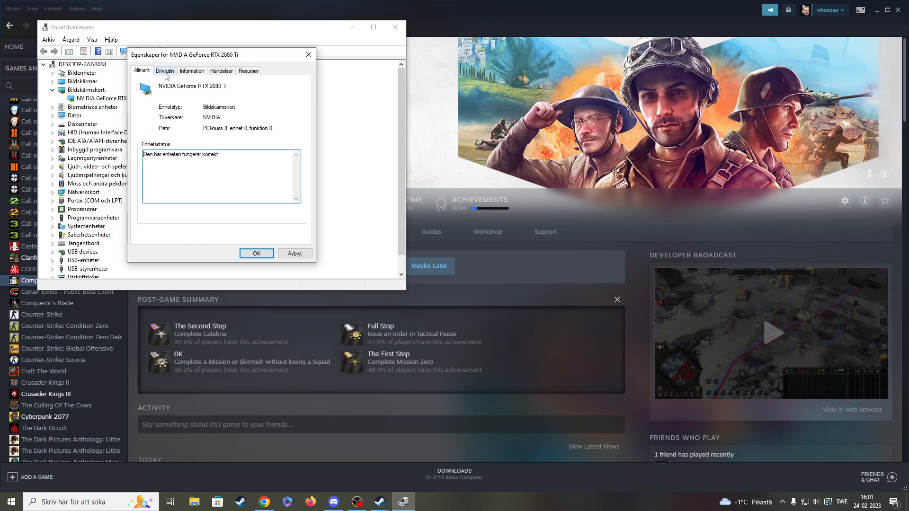
{"action": "left_click", "coordinate": [165, 71]}
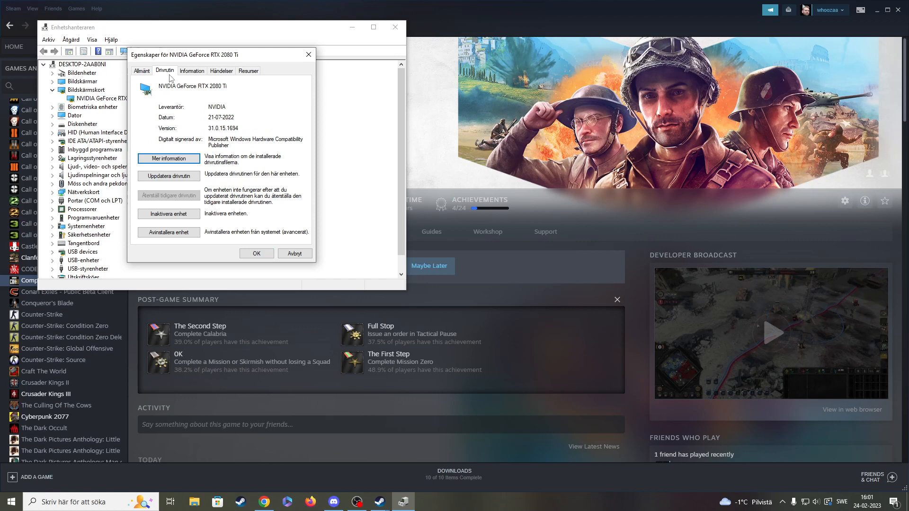
{"action": "mouse_move", "coordinate": [169, 176]}
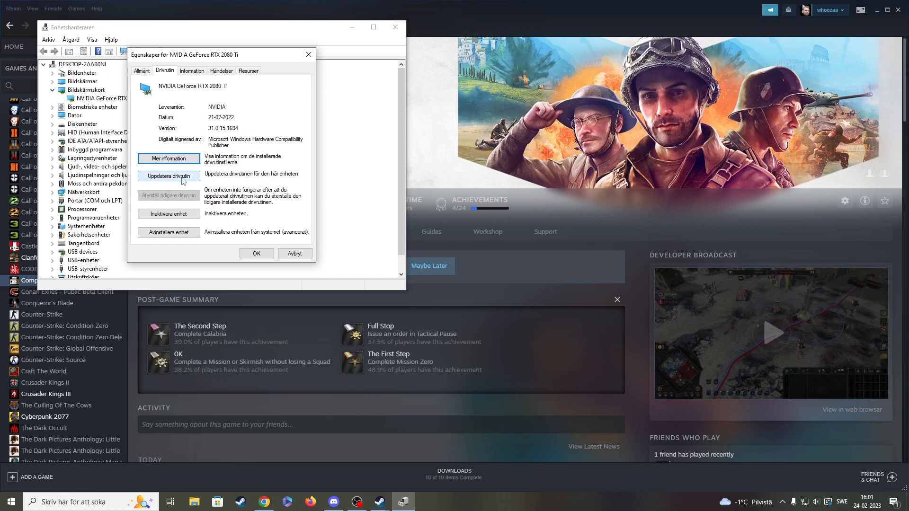
{"action": "mouse_move", "coordinate": [274, 99]}
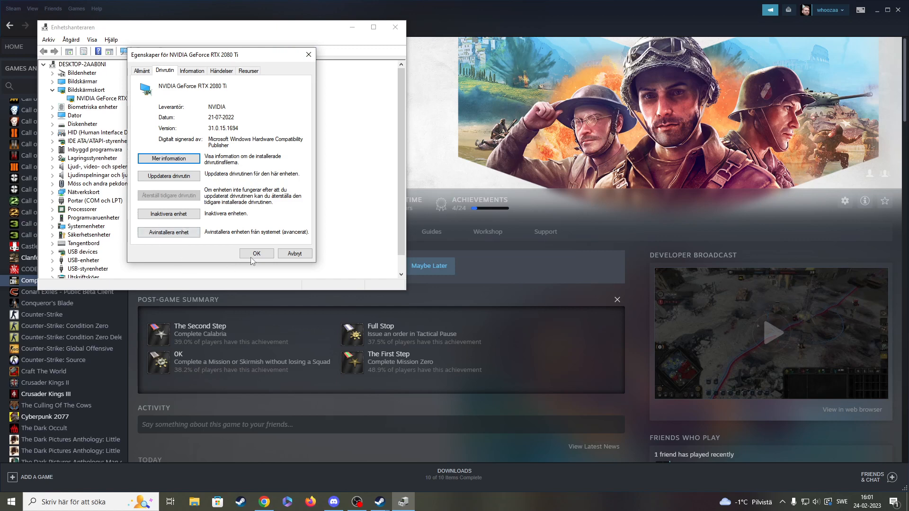
{"action": "left_click", "coordinate": [256, 254]}
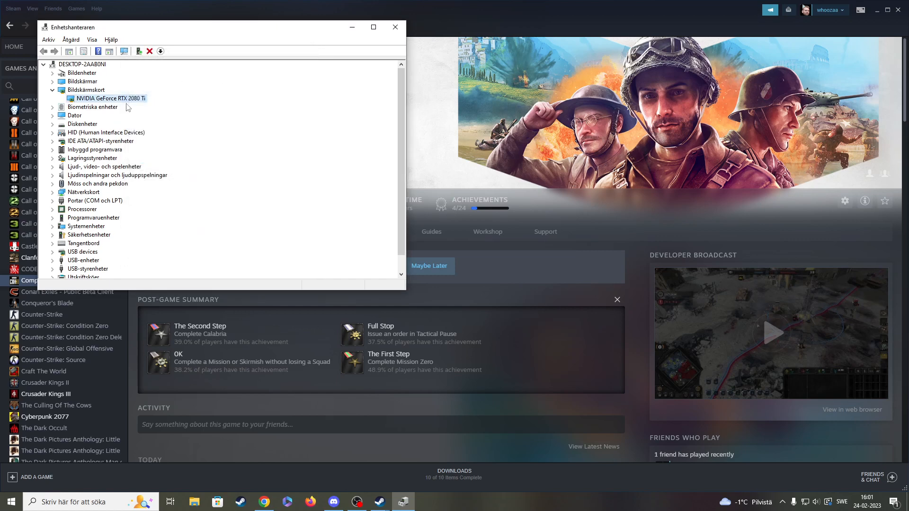
{"action": "right_click", "coordinate": [106, 98]}
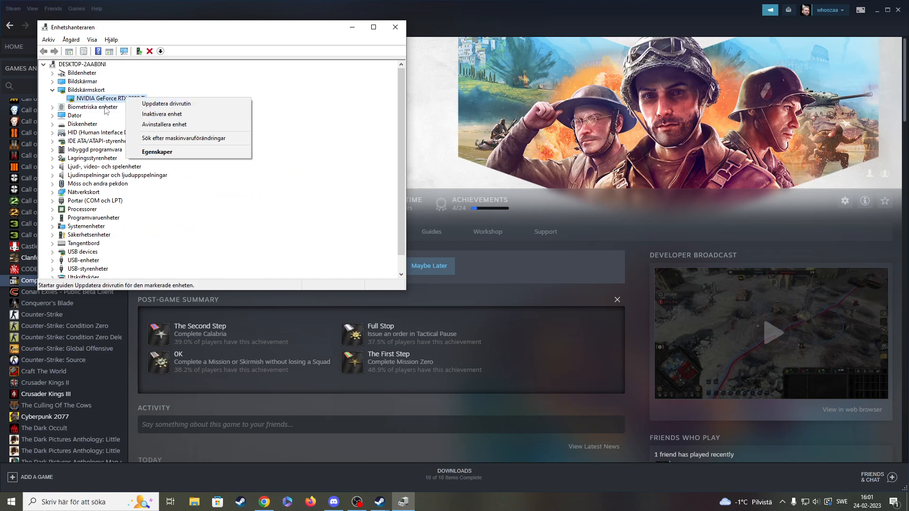
{"action": "mouse_move", "coordinate": [165, 110]}
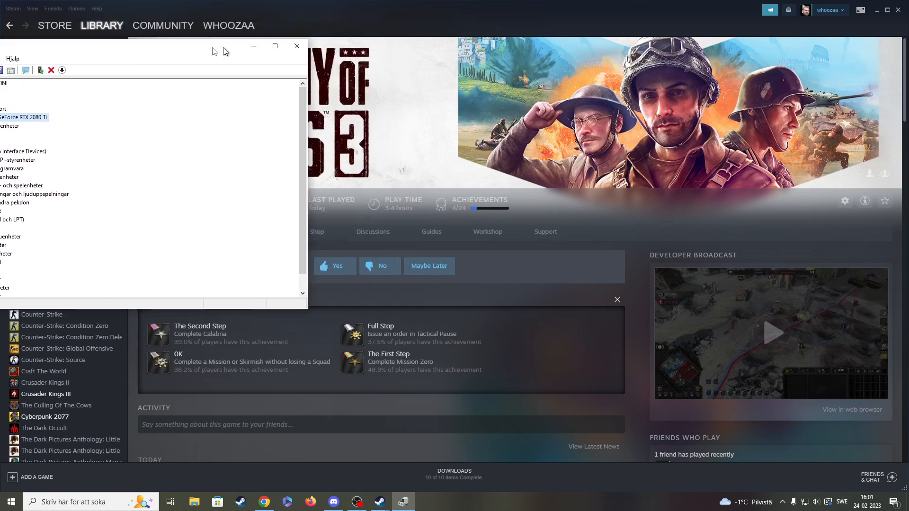
Step: Close Device Manager, returning to the Company of Heroes 3 library page
{"action": "left_click", "coordinate": [298, 45]}
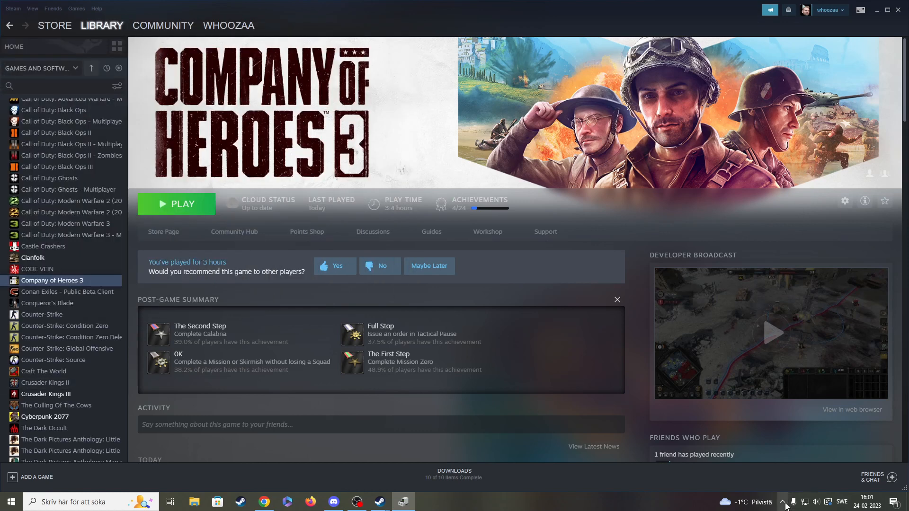
{"action": "left_click", "coordinate": [783, 502]}
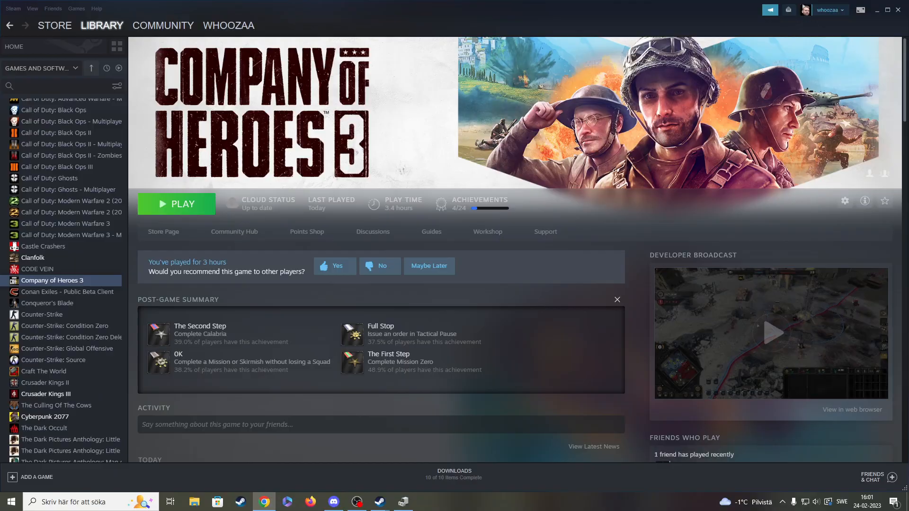
{"action": "left_click", "coordinate": [426, 502]}
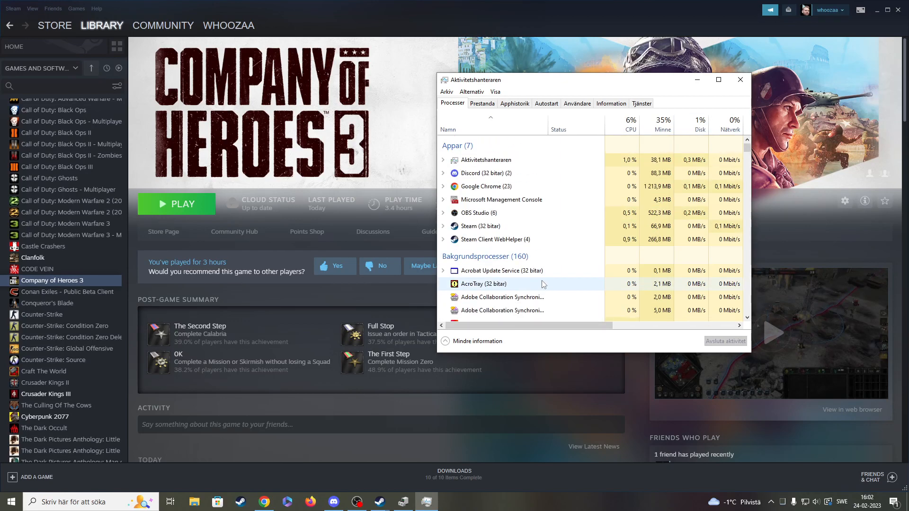
{"action": "left_click", "coordinate": [739, 79]}
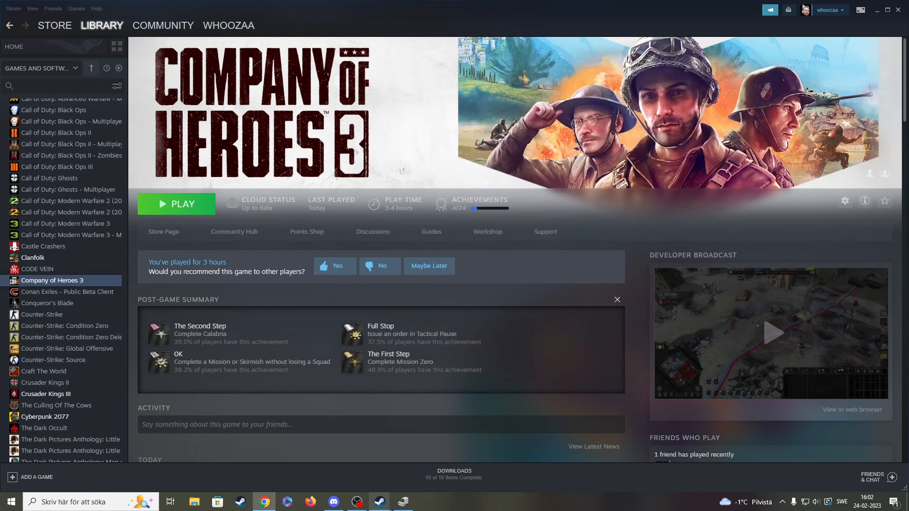
{"action": "mouse_move", "coordinate": [329, 347]}
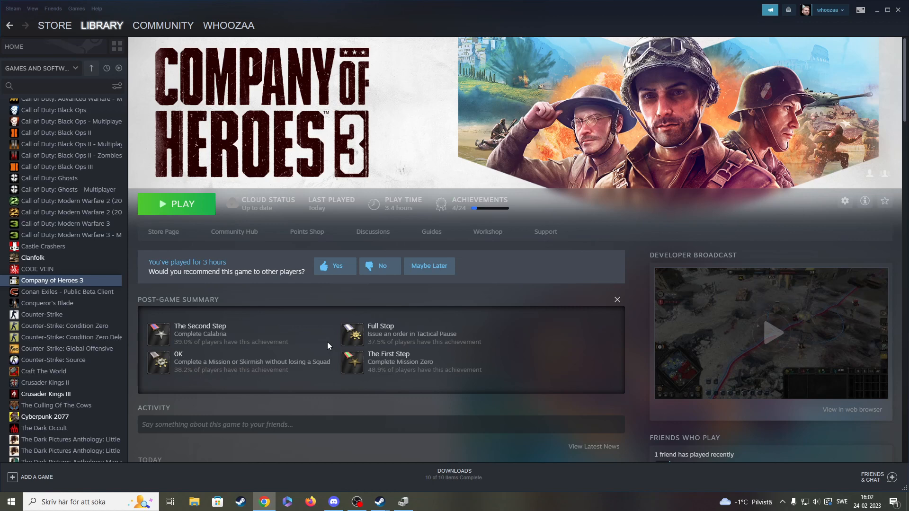
{"action": "mouse_move", "coordinate": [420, 330]}
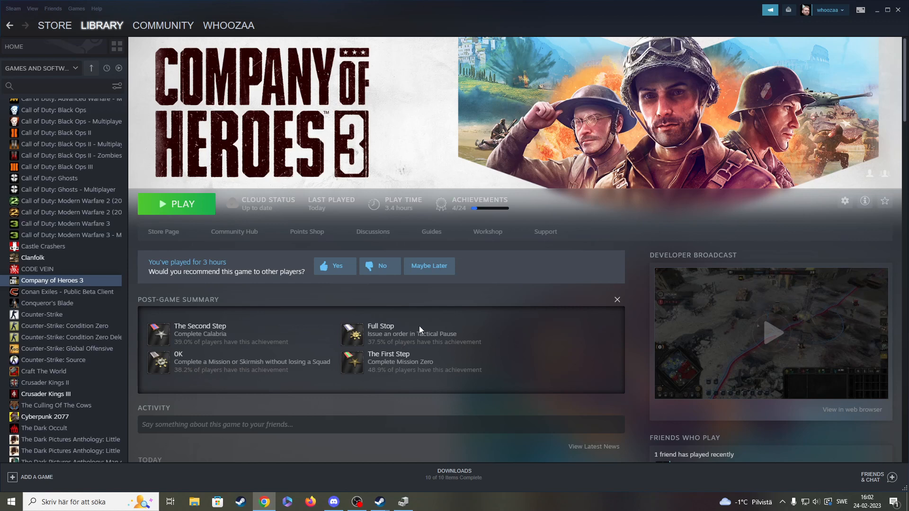
{"action": "mouse_move", "coordinate": [781, 502]}
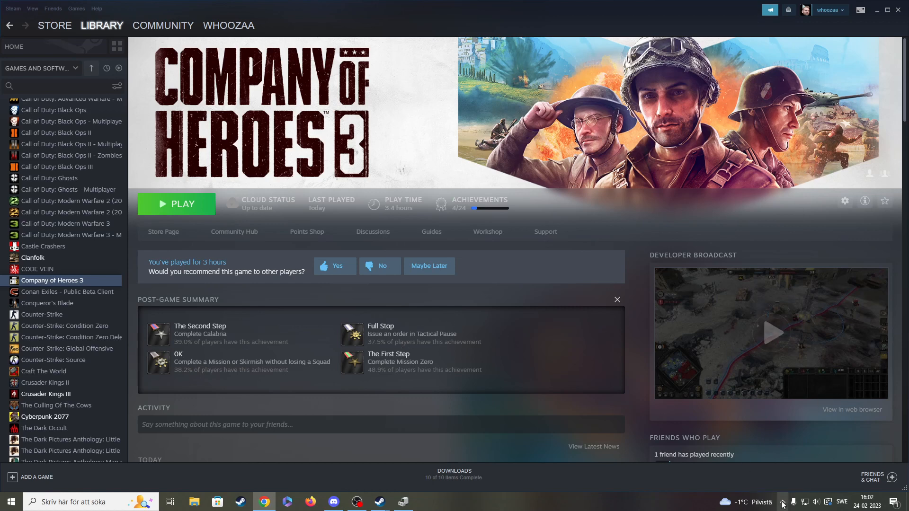
Step: Expand the system tray's hidden icons to show background apps like F-Secure SAFE
{"action": "left_click", "coordinate": [783, 502]}
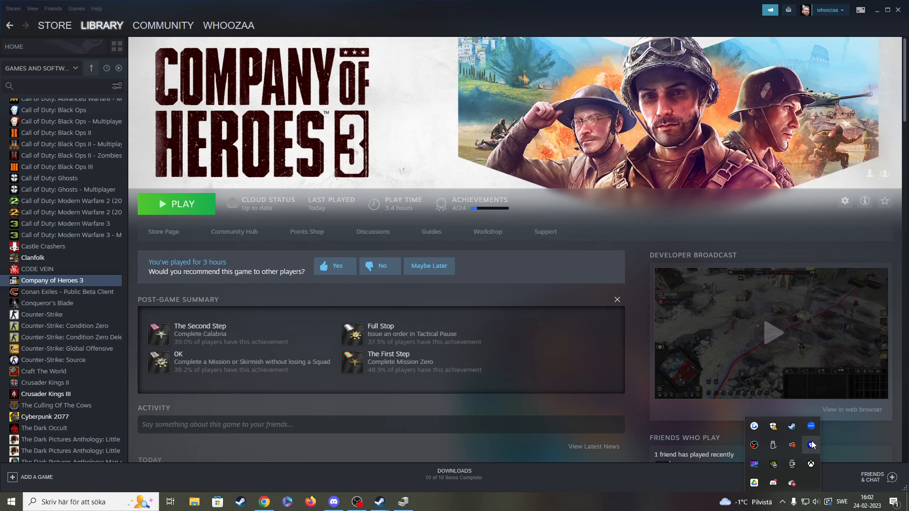
{"action": "mouse_move", "coordinate": [528, 451]}
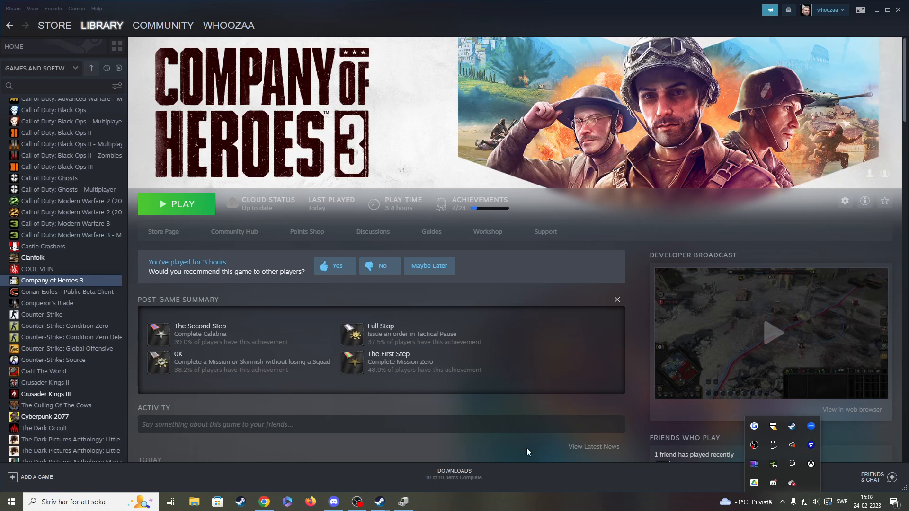
{"action": "mouse_move", "coordinate": [812, 445]}
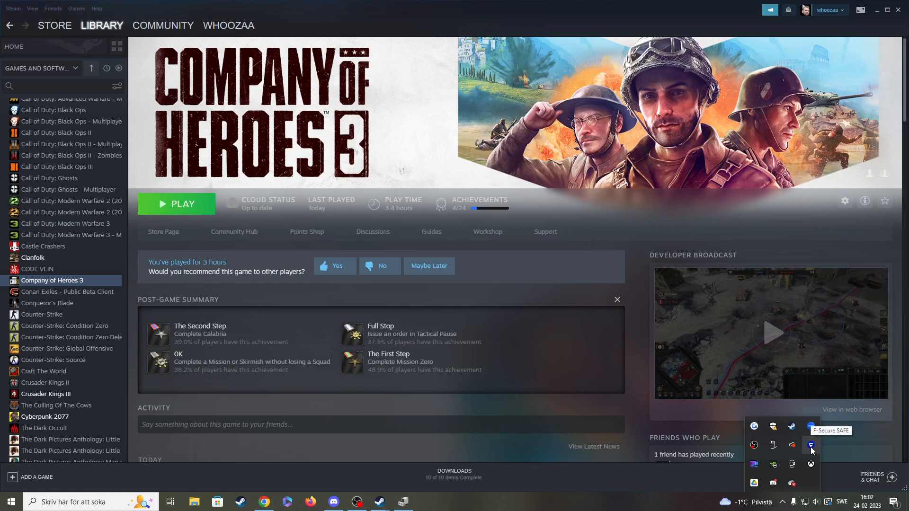
{"action": "mouse_move", "coordinate": [814, 448]}
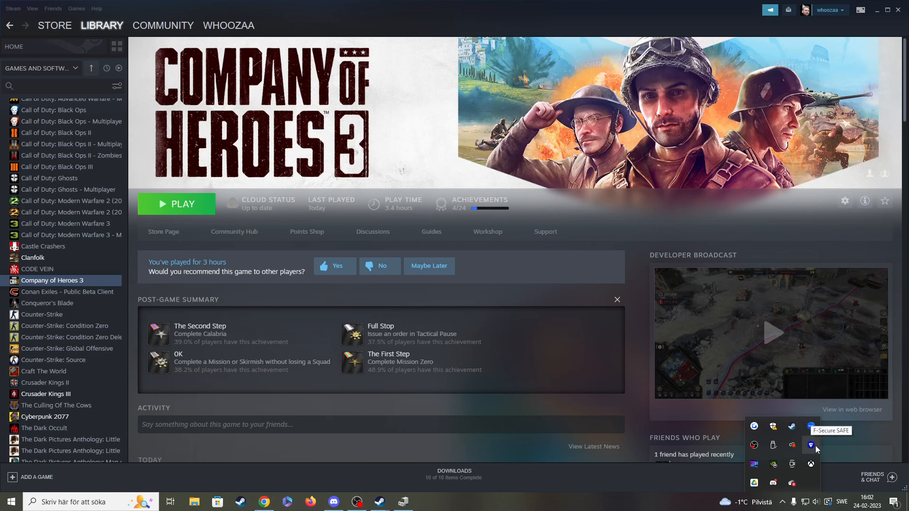